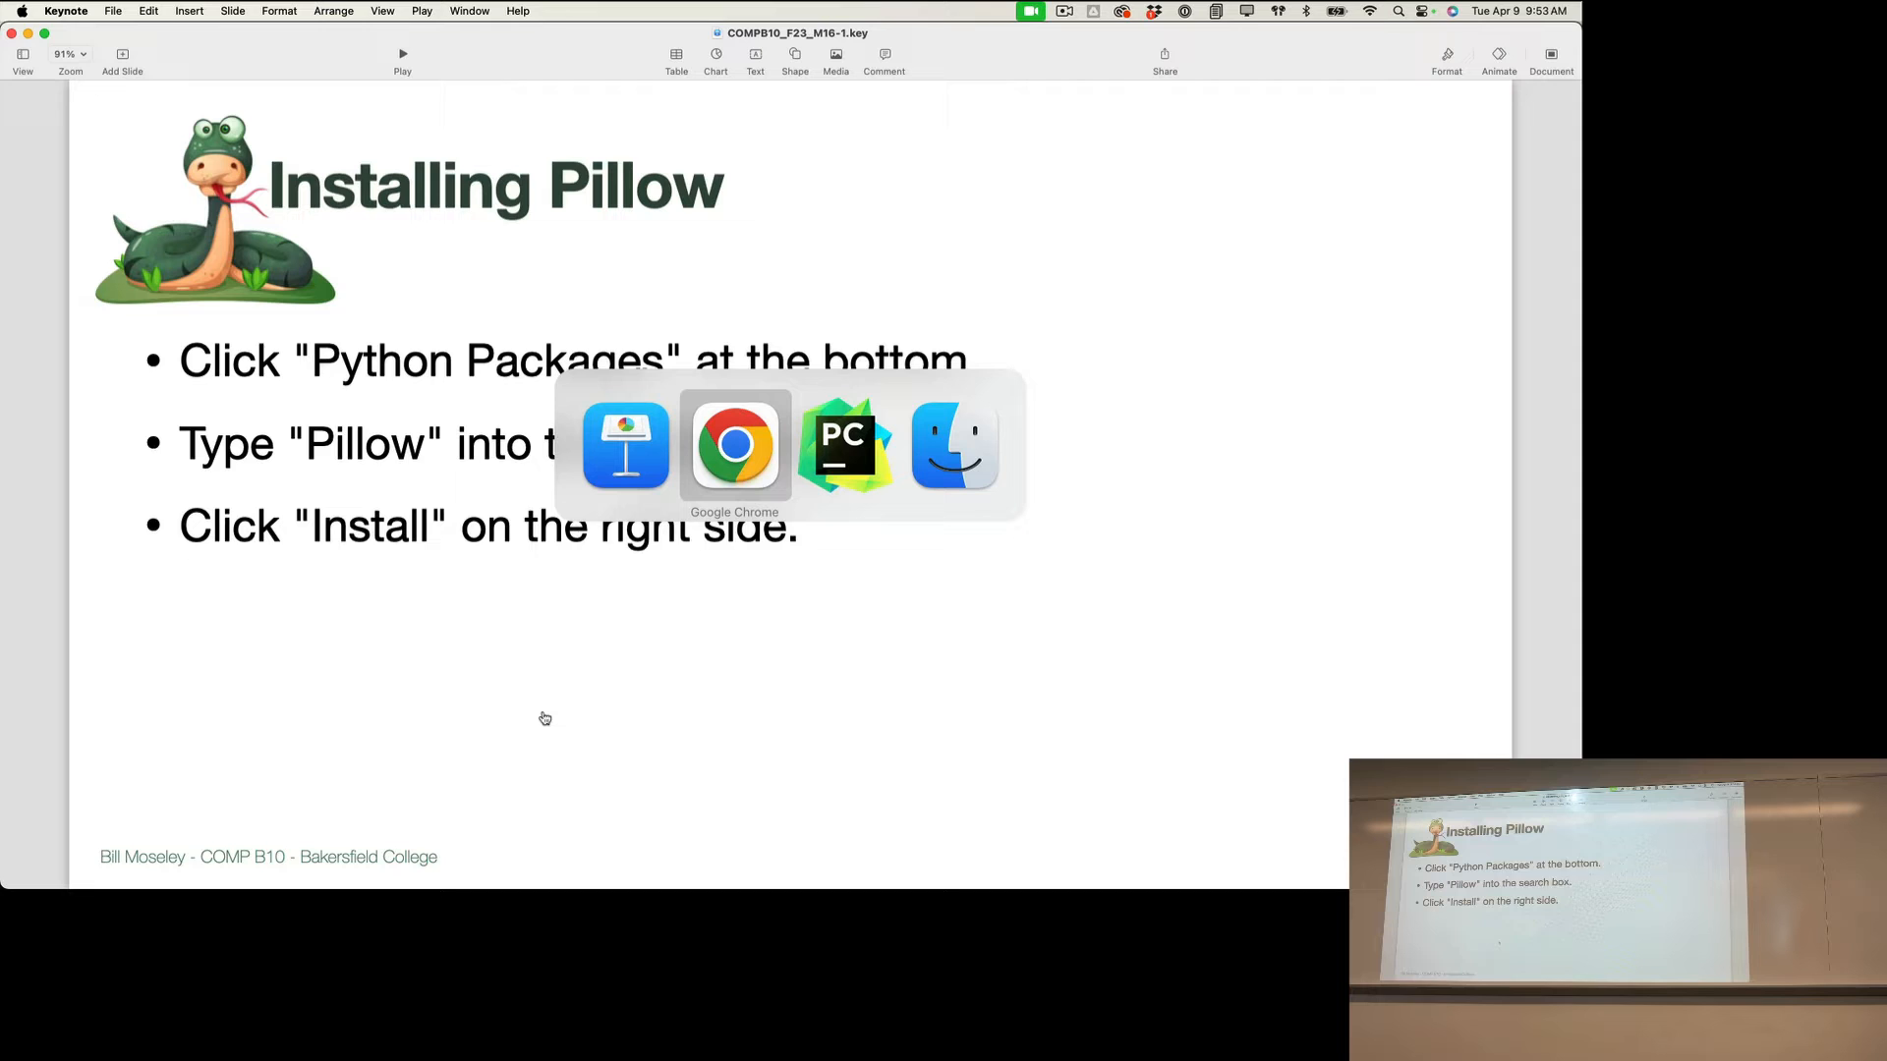
Step: Bring PyCharm to the front with spongebobify.py open instead of Keynote
left_click(845, 444)
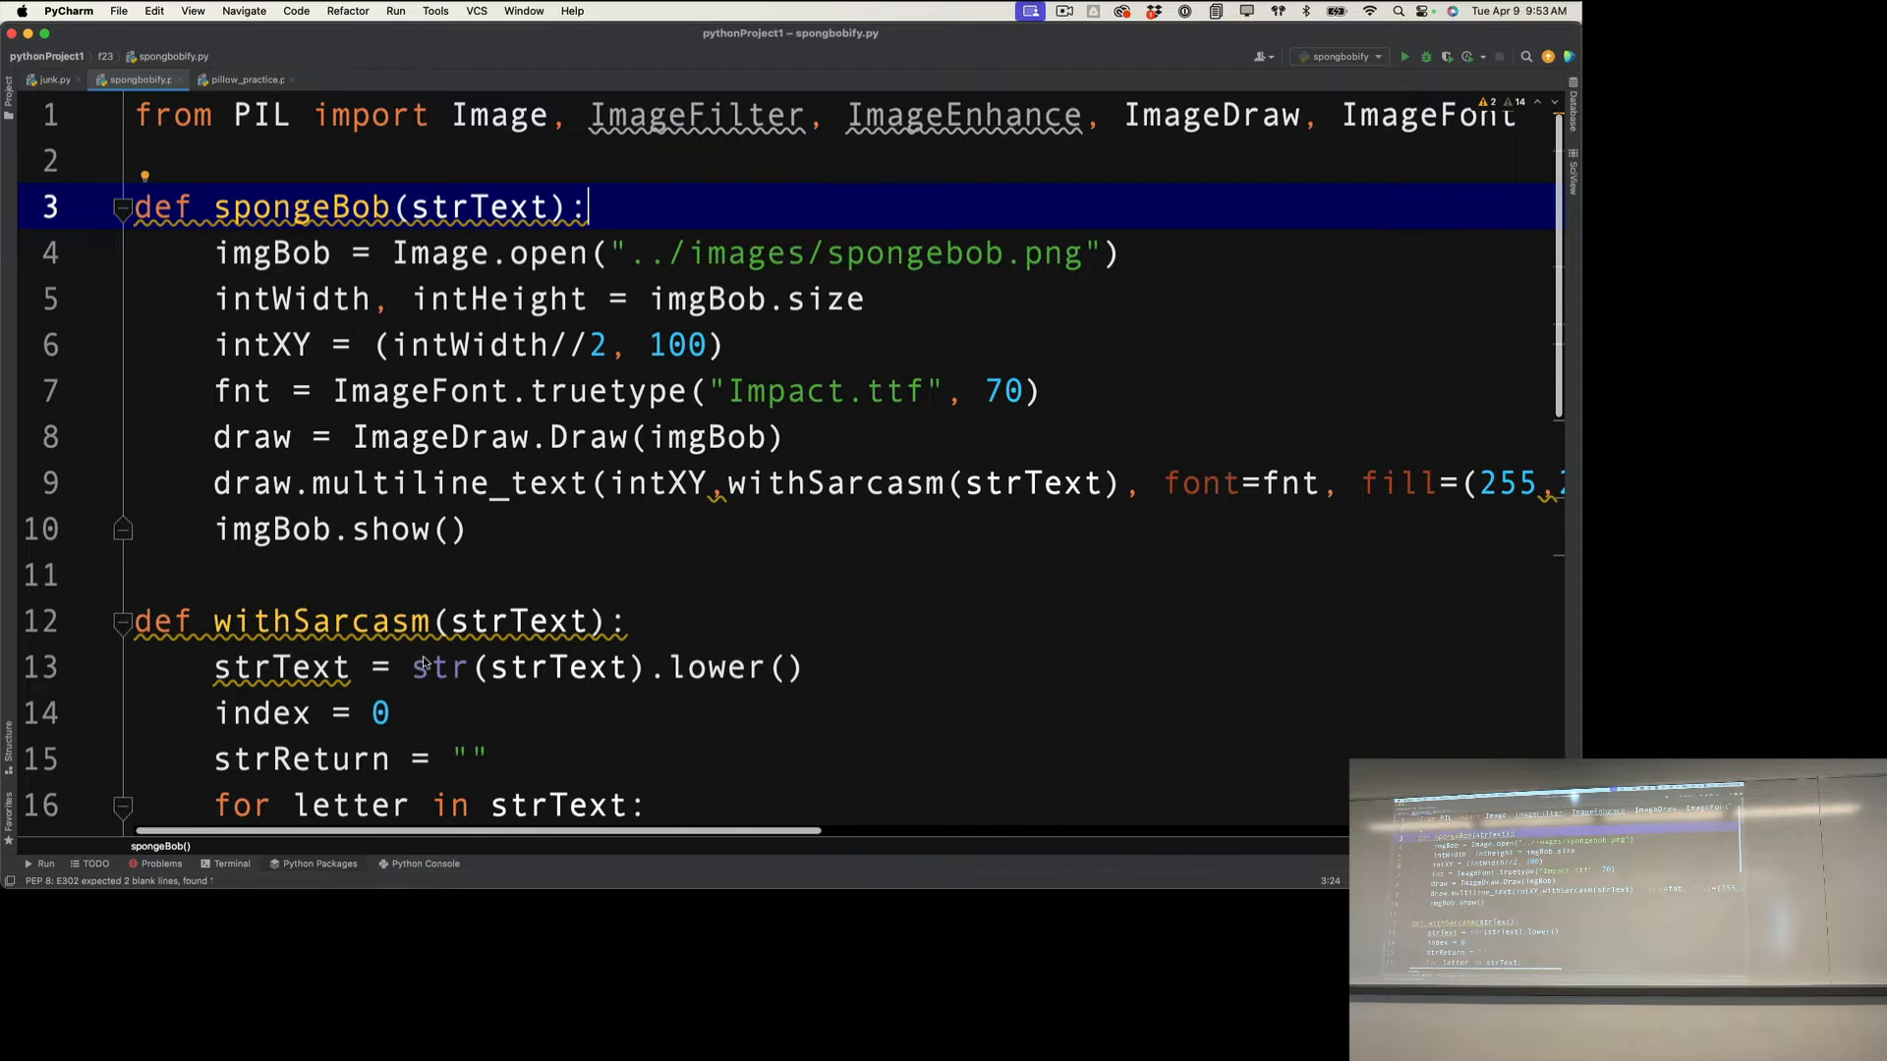
Step: Search the Python Packages panel for pillow and show installed Pillow 10.1.0's documentation
left_click(319, 863)
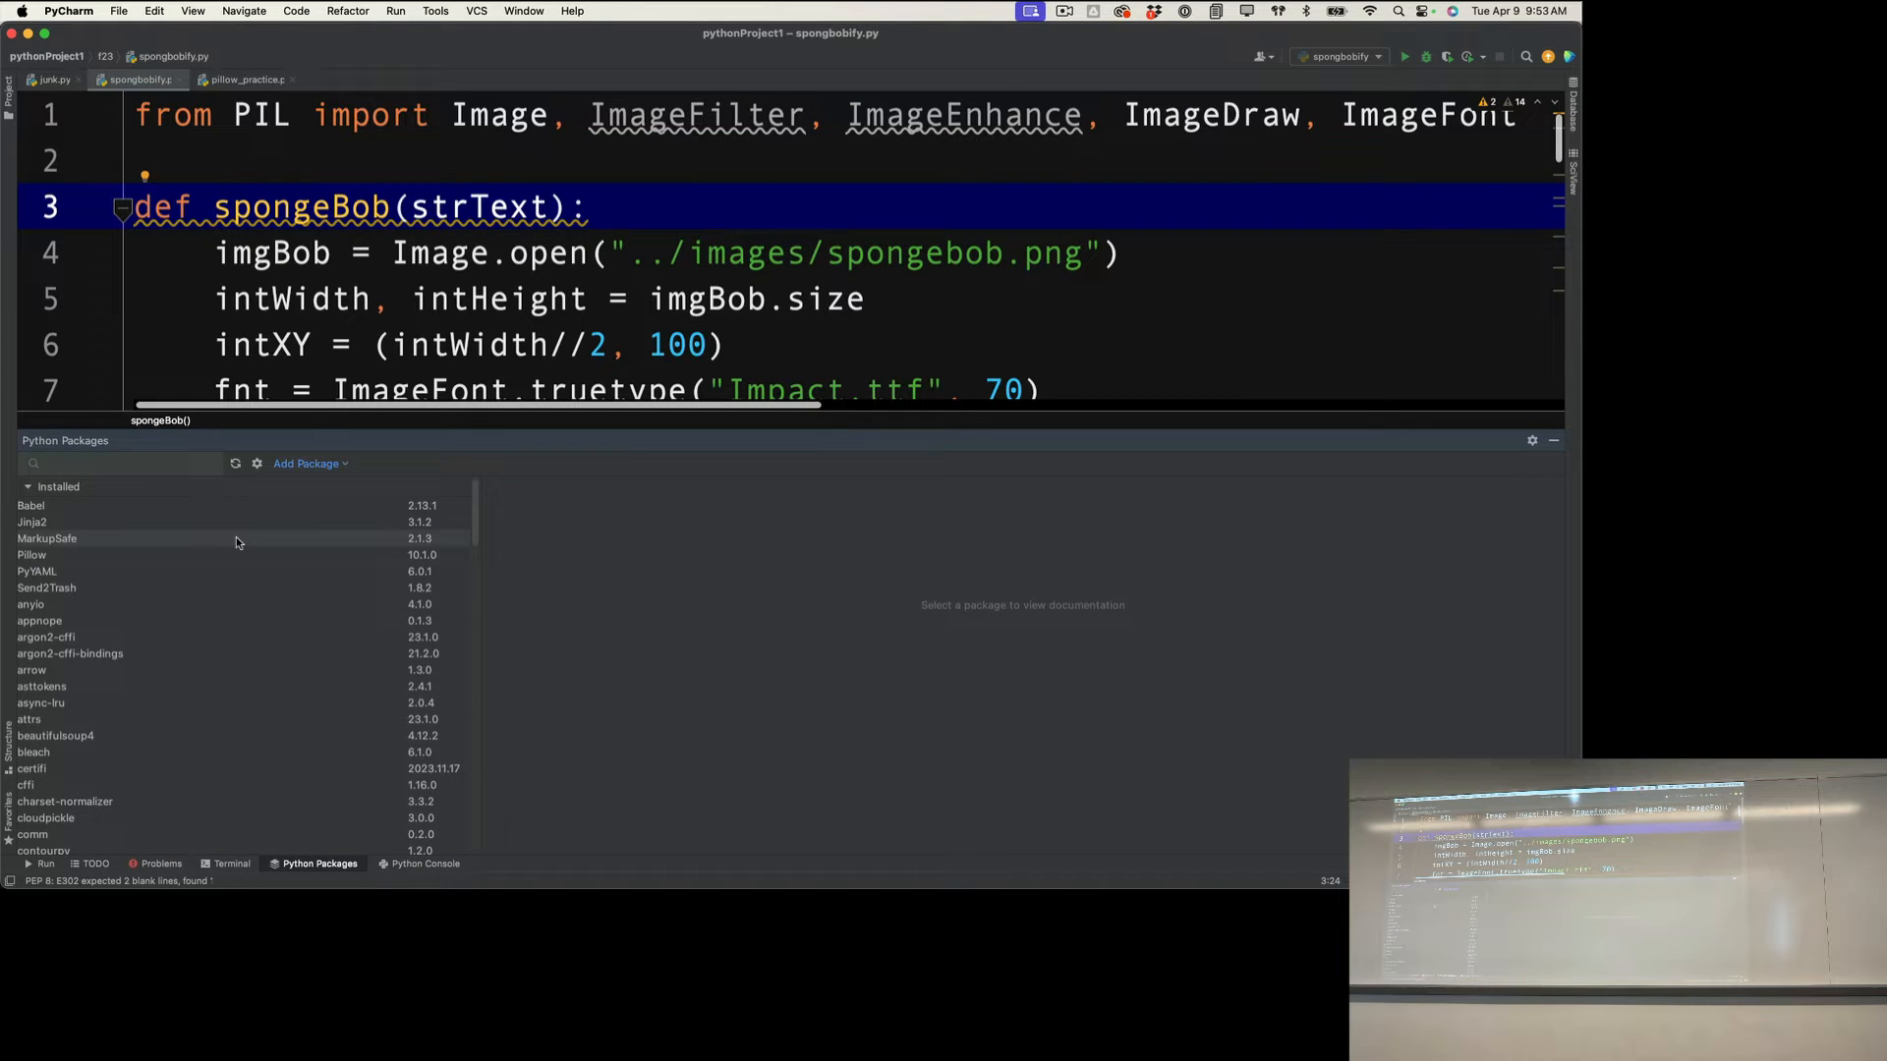
type("pillow")
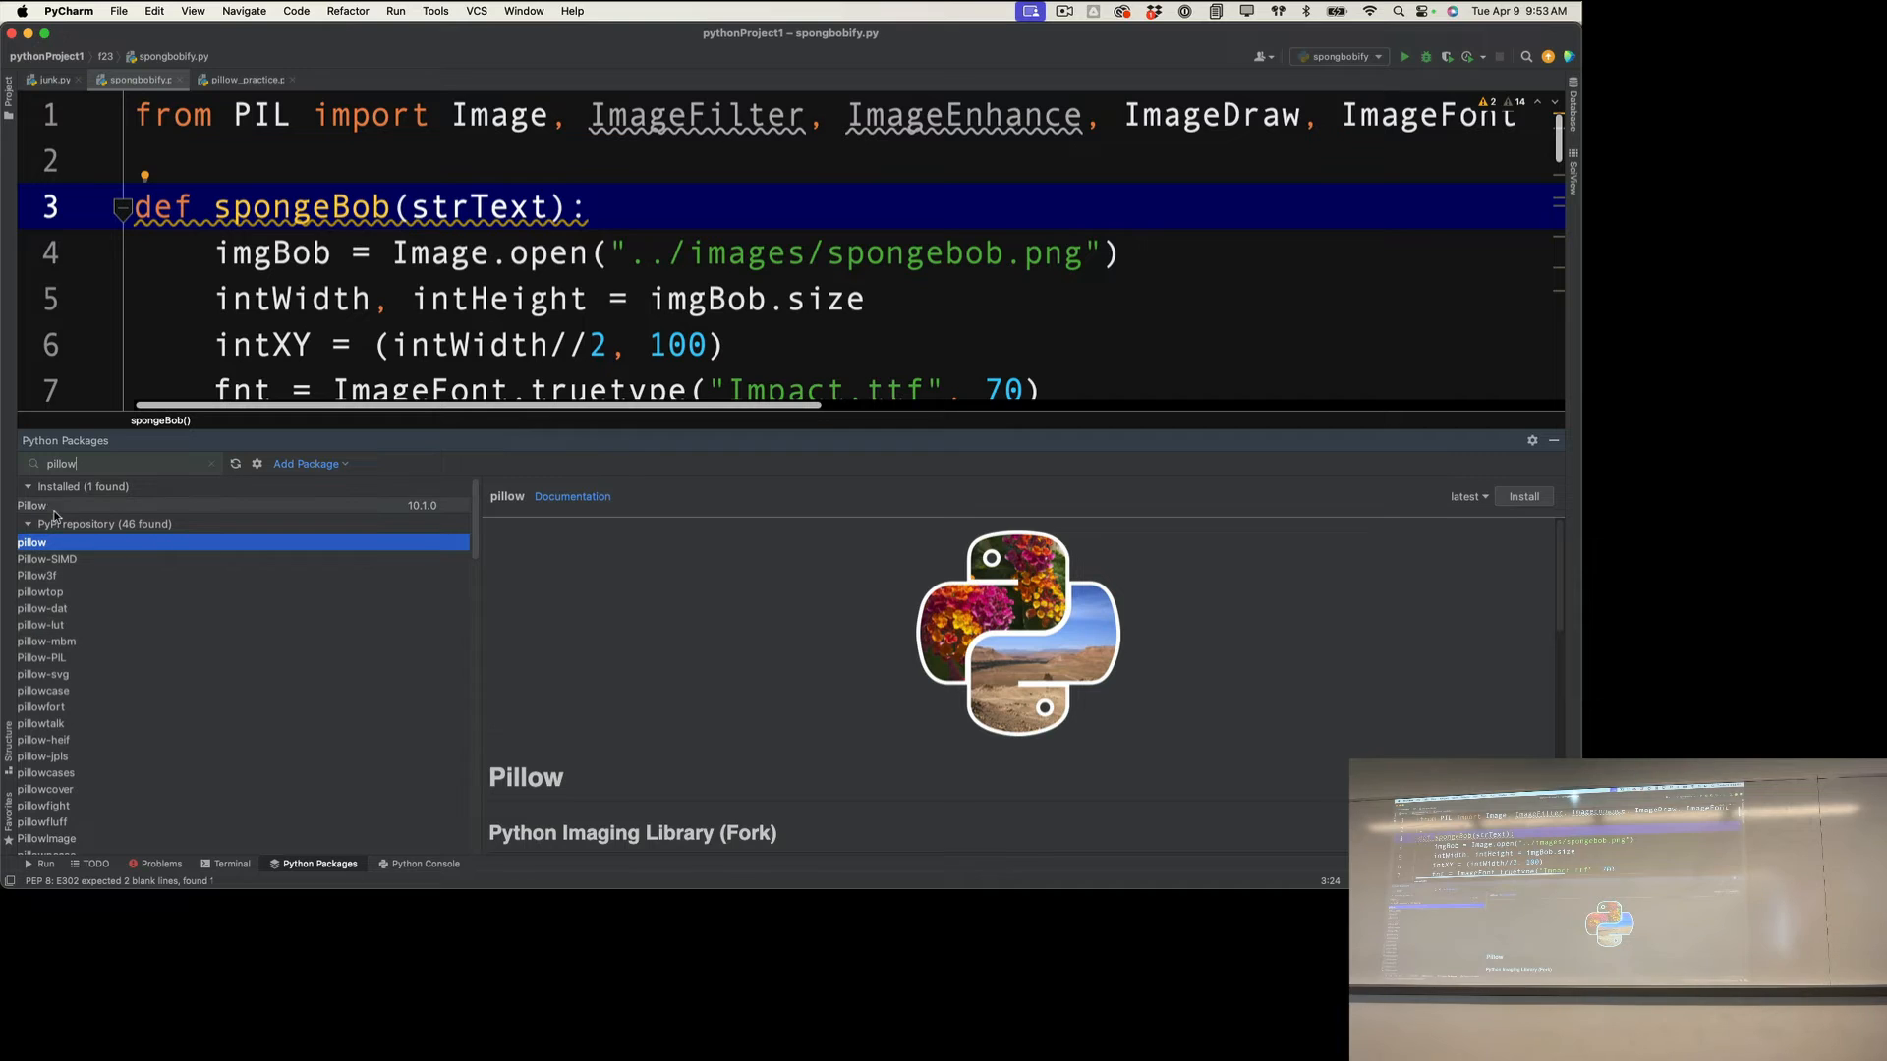
left_click(32, 505)
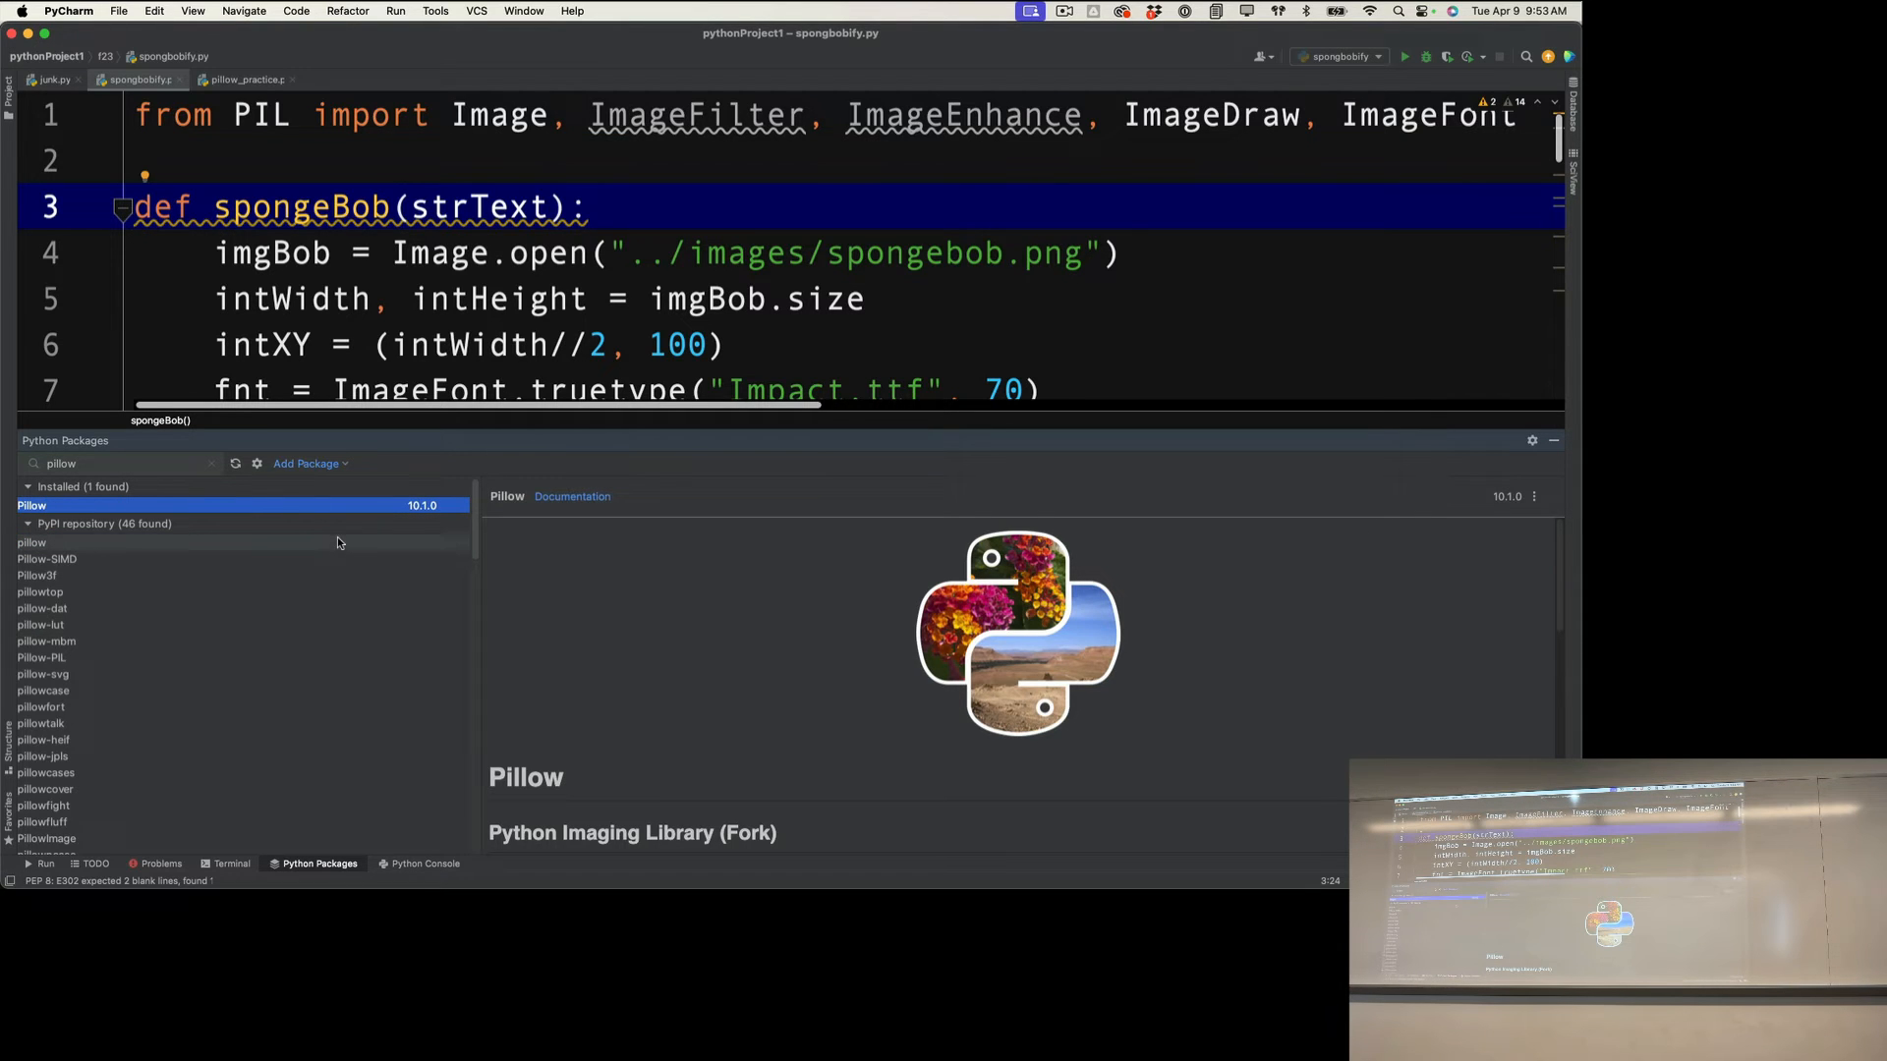
scroll("down", 3)
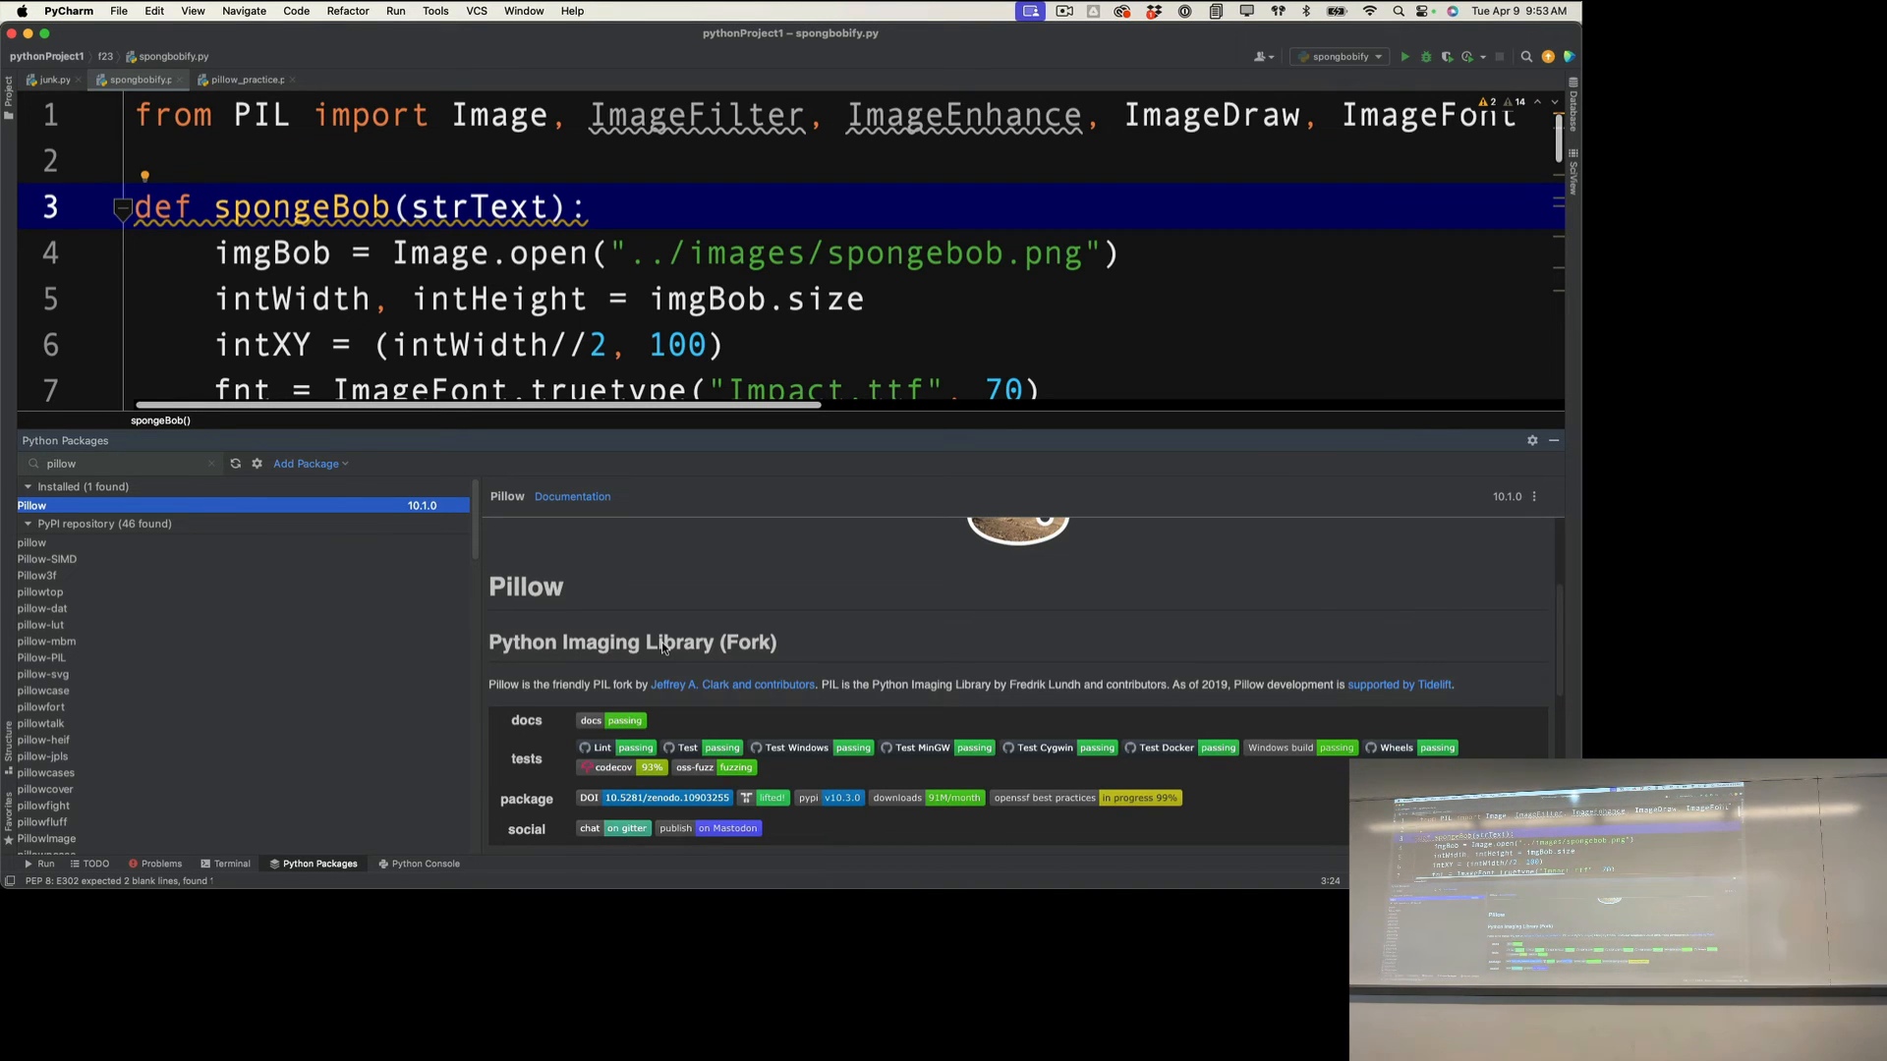
scroll("down", 3)
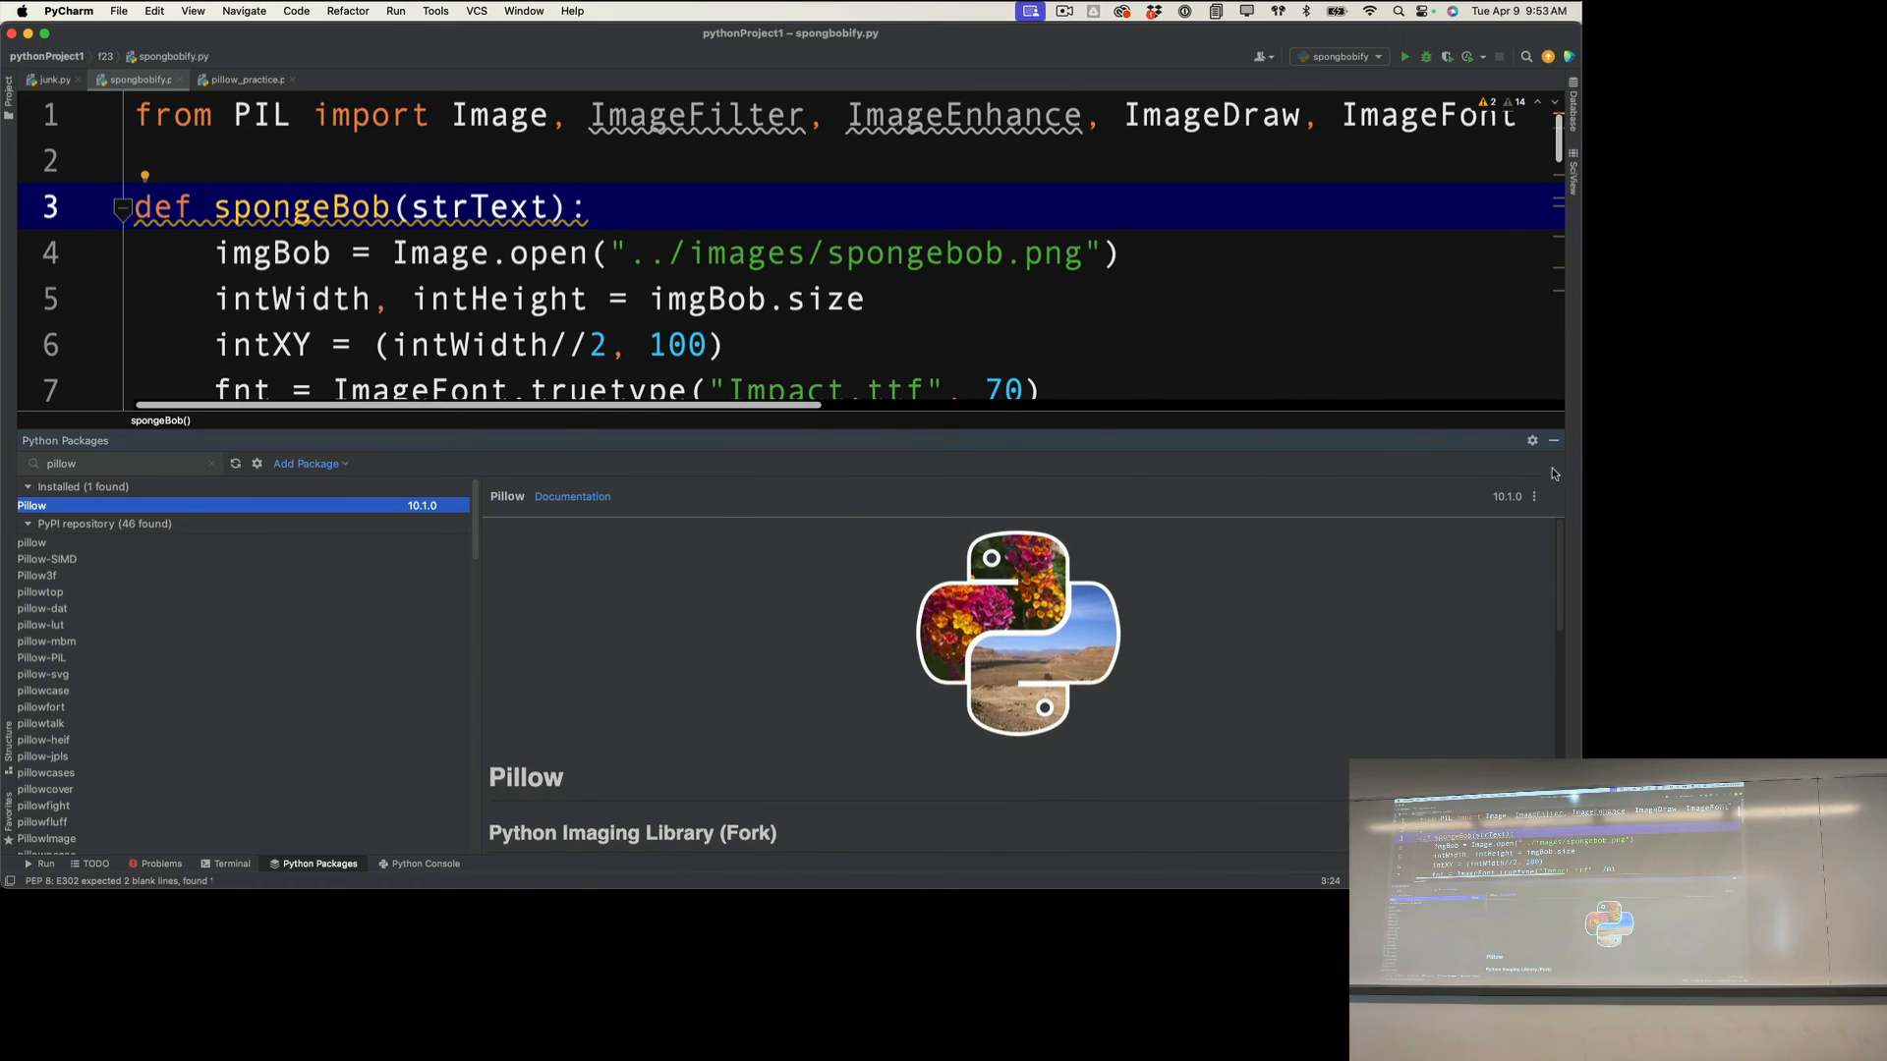
mouse_move(1553, 438)
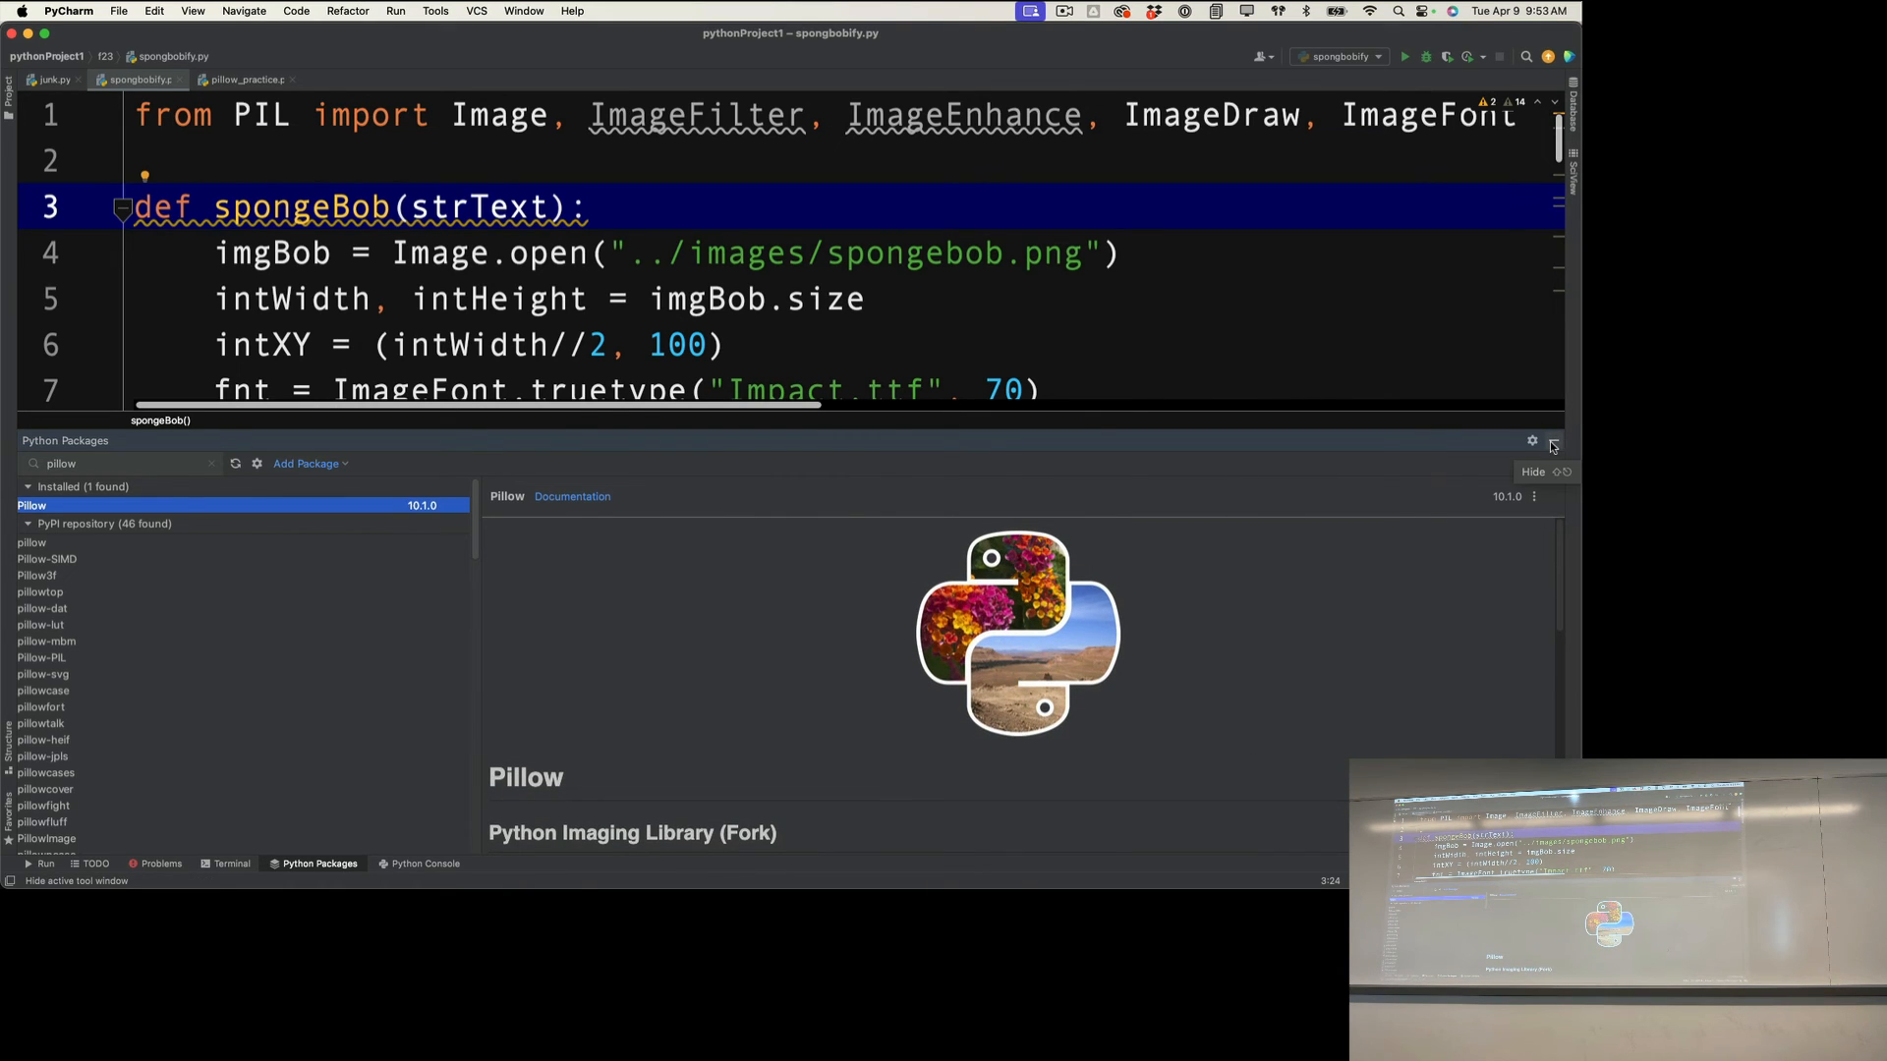